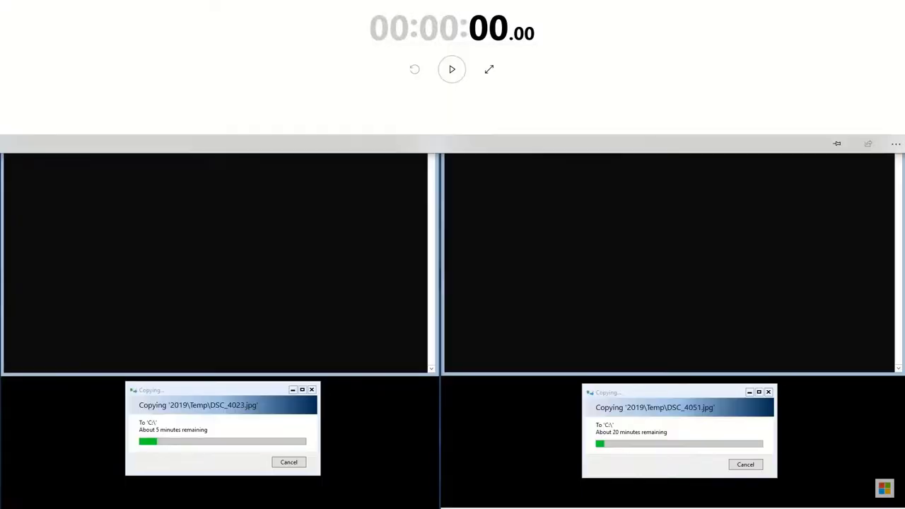
Start the Windows Clock stopwatch to time the two running file copies.
{"action": "left_click", "coordinate": [451, 70]}
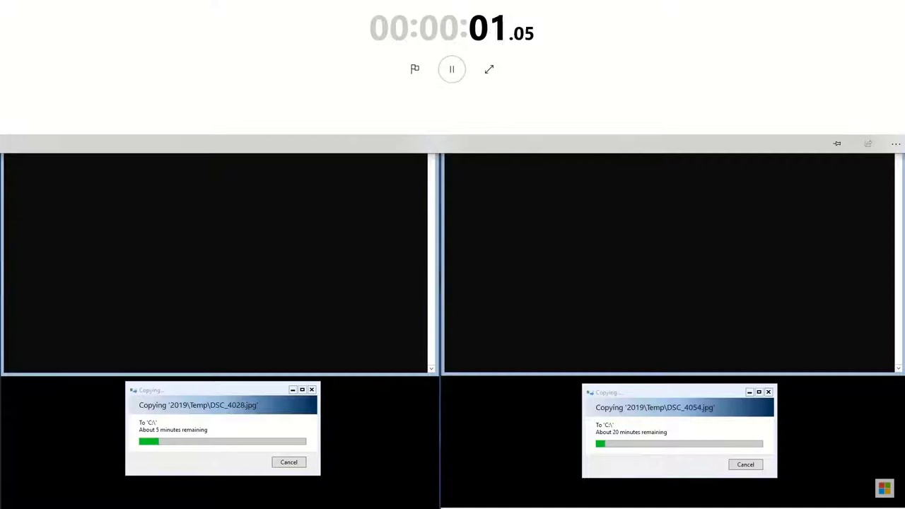